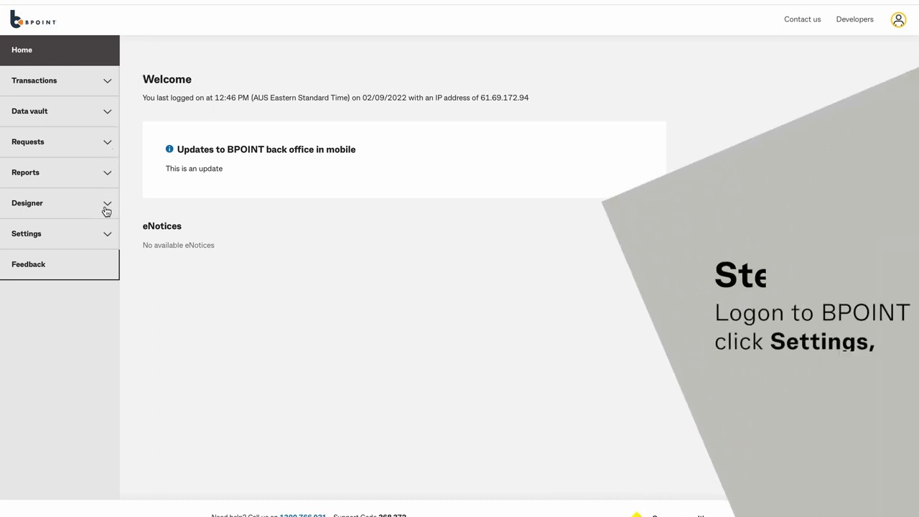
Open the Manage users page from the Settings menu
click(26, 233)
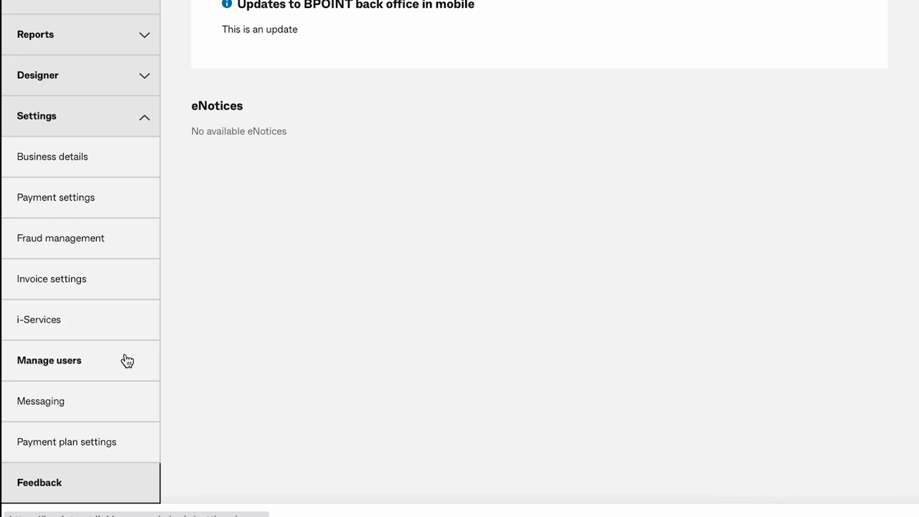
click(49, 360)
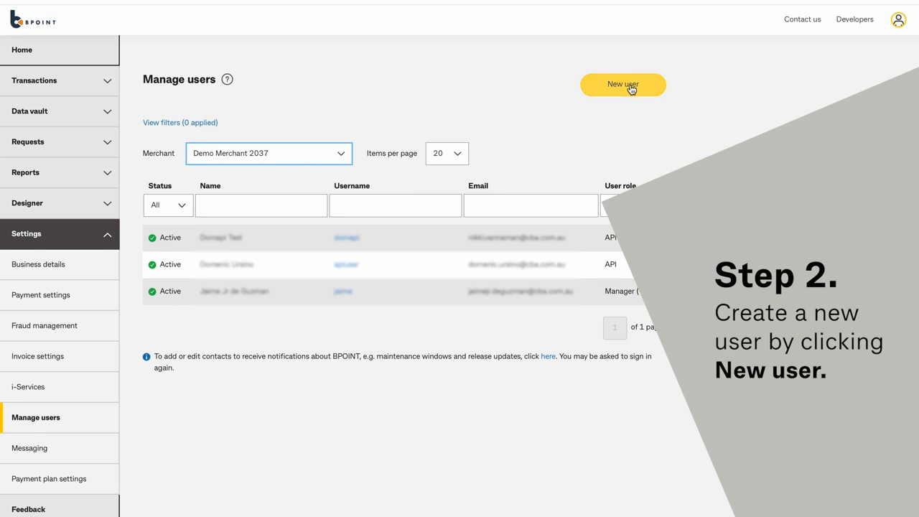
click(623, 84)
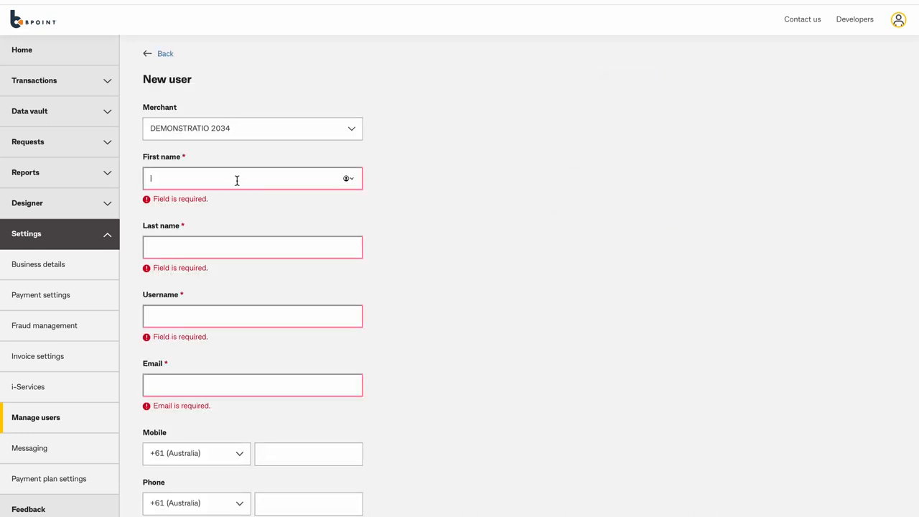
text(demo)
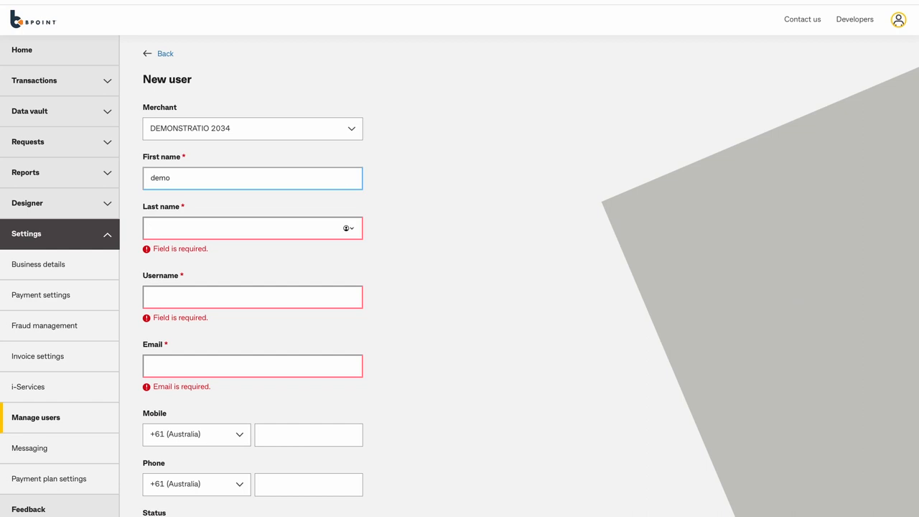
text(Account)
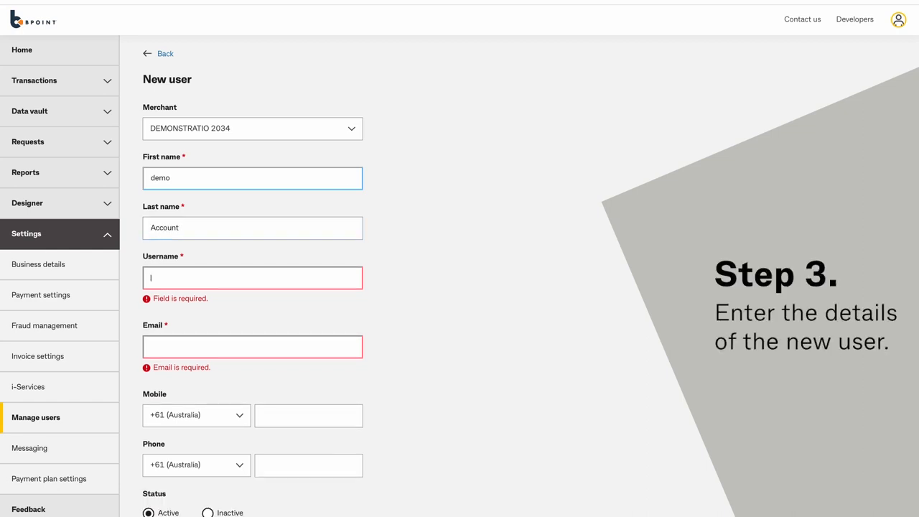
text(demo)
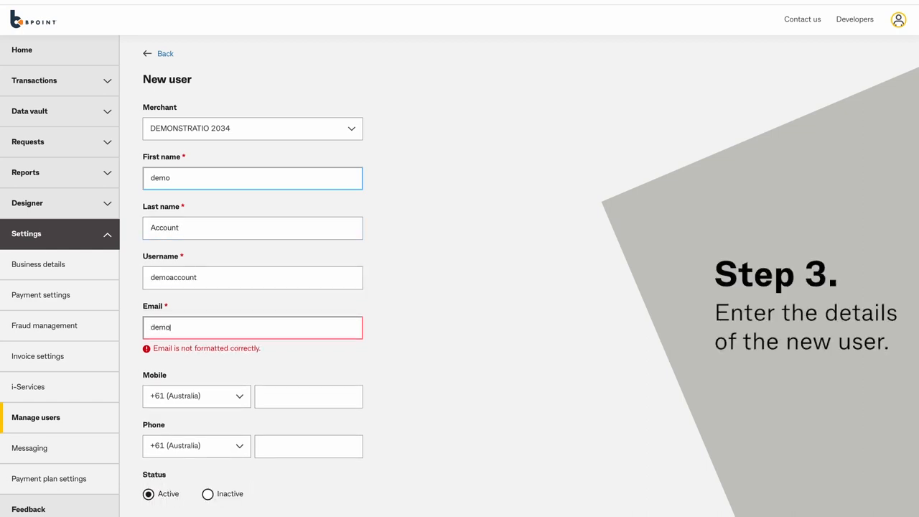
click(308, 376)
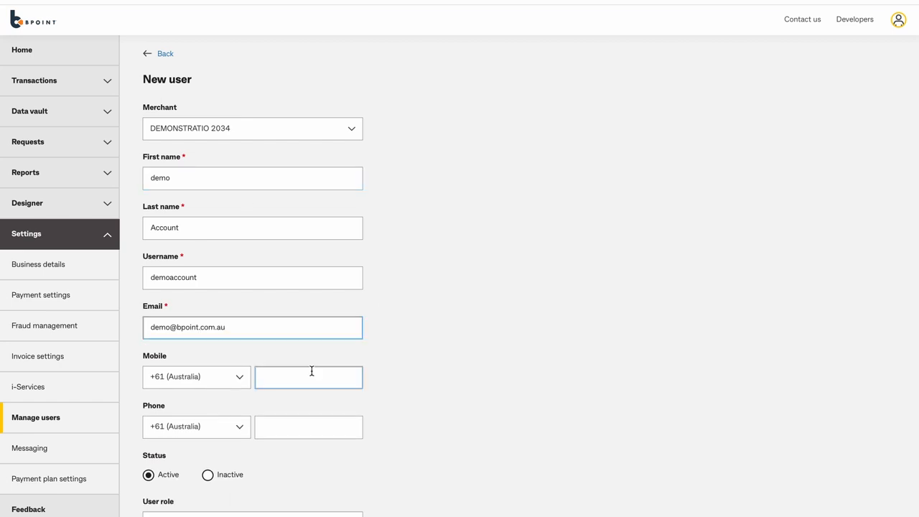
text(0401000000)
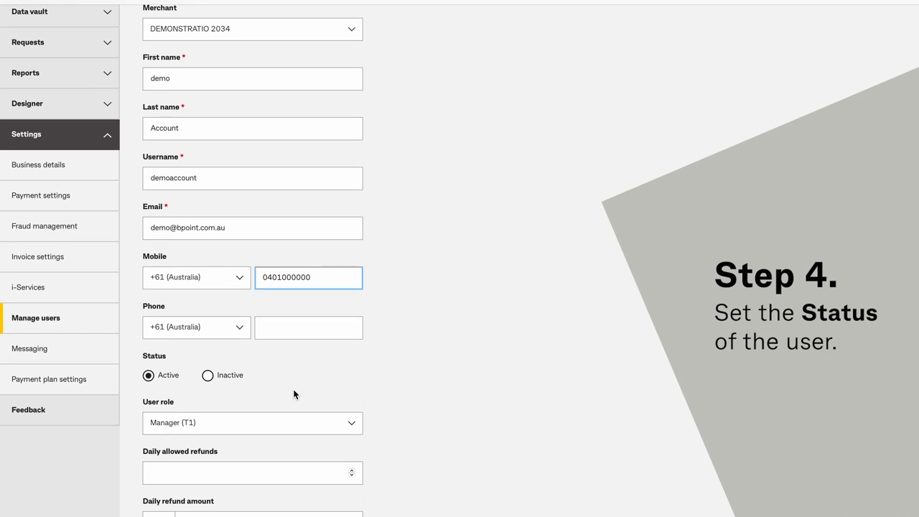
Choose Operator (S) from the User role dropdown
scroll(down, 3)
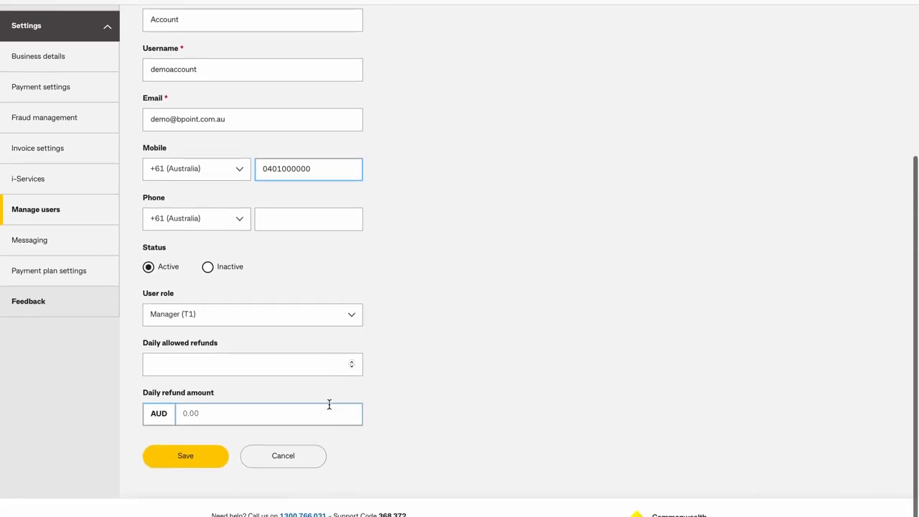
click(251, 313)
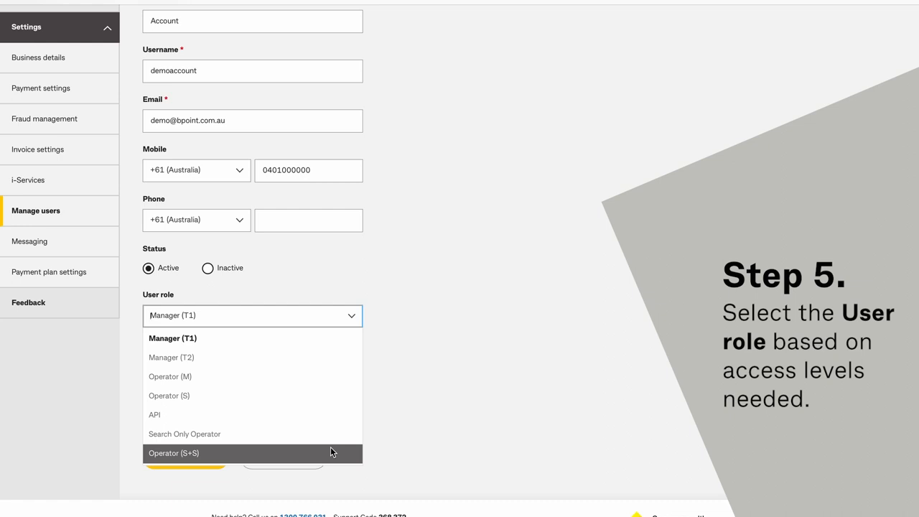
click(169, 396)
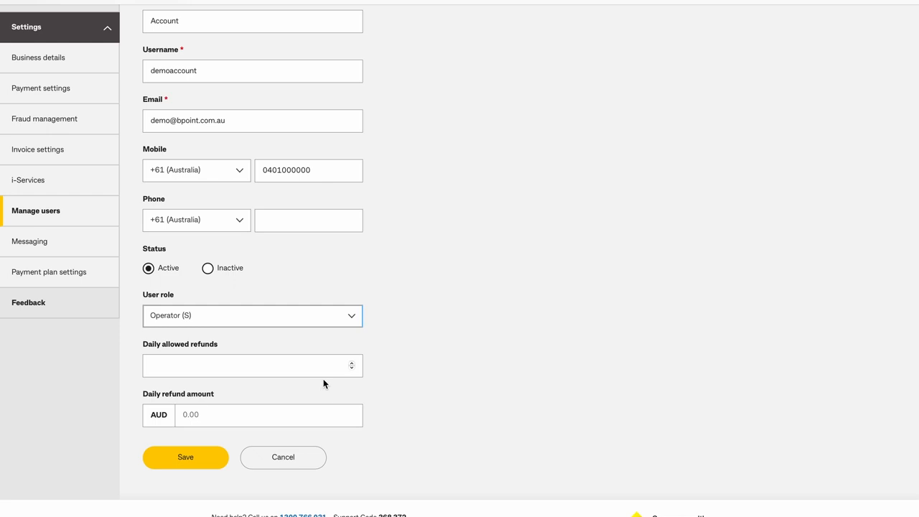
Enter 10 daily allowed refunds and AUD 100 daily refund amount, then save
click(251, 365)
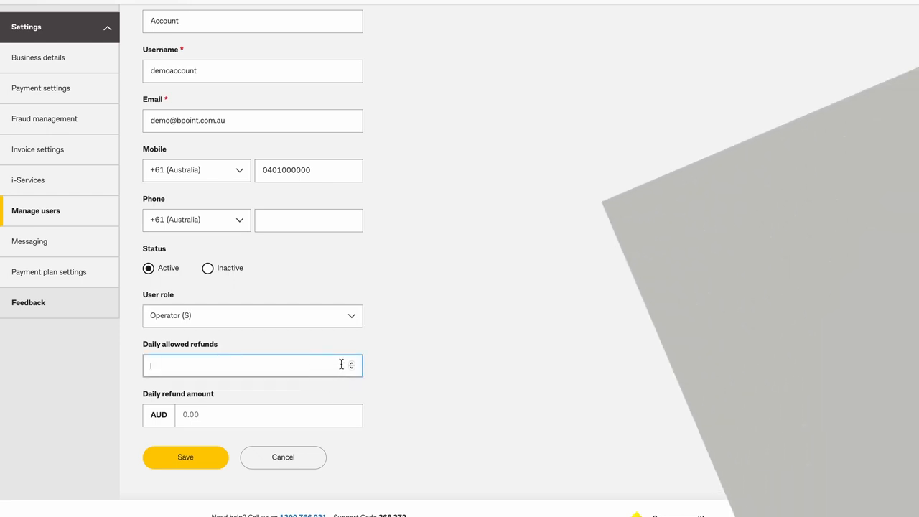
text(3)
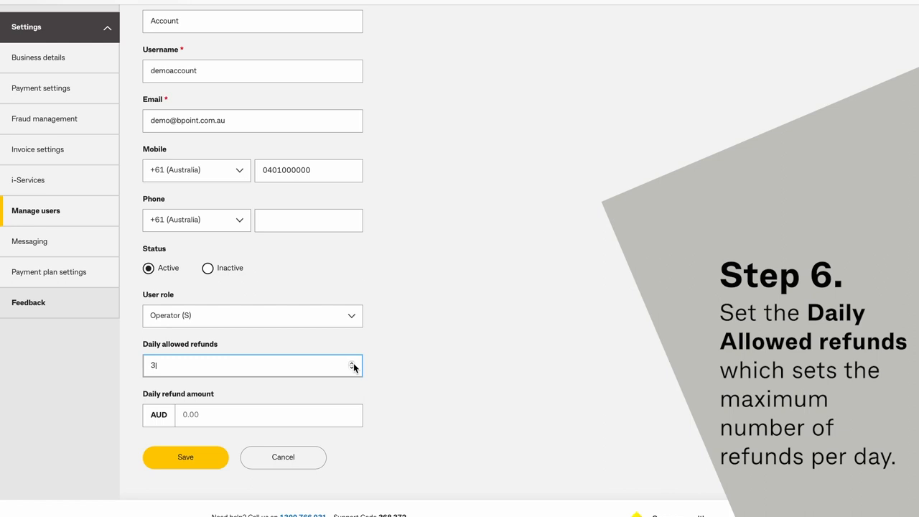
text(6)
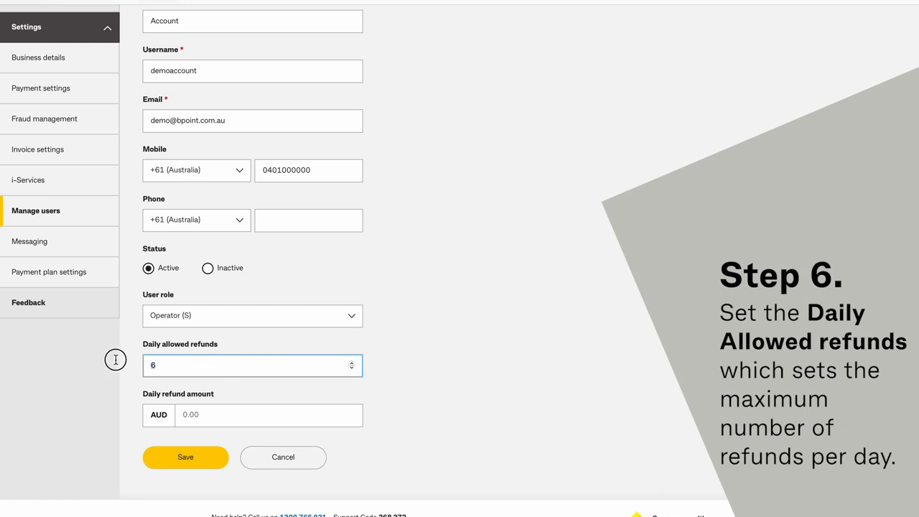
text(10)
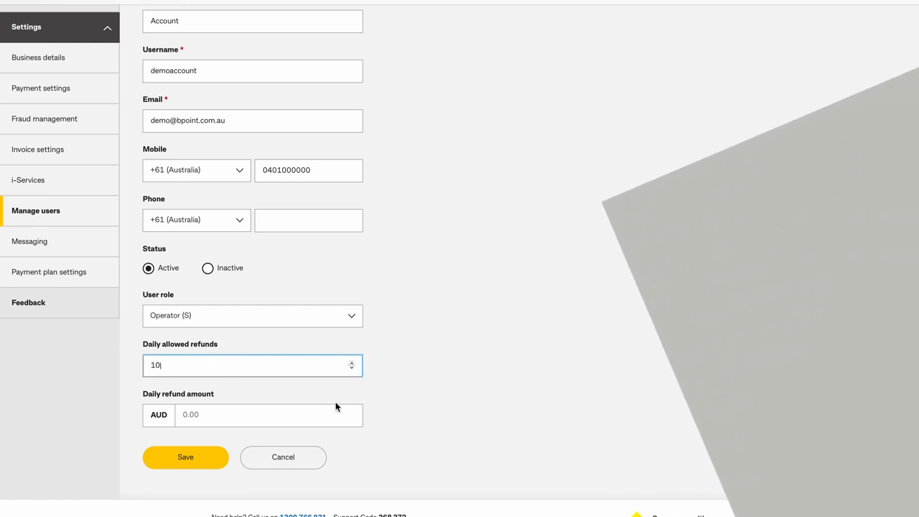
text(1)
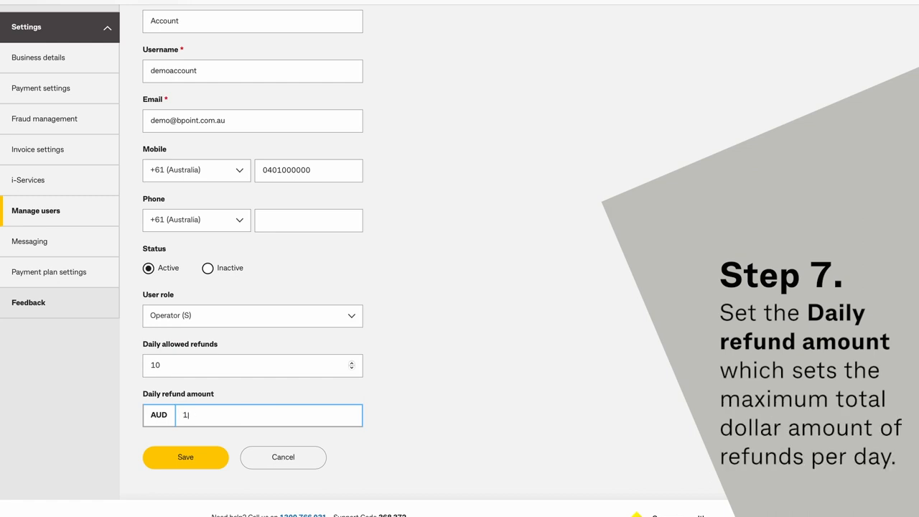
text(00)
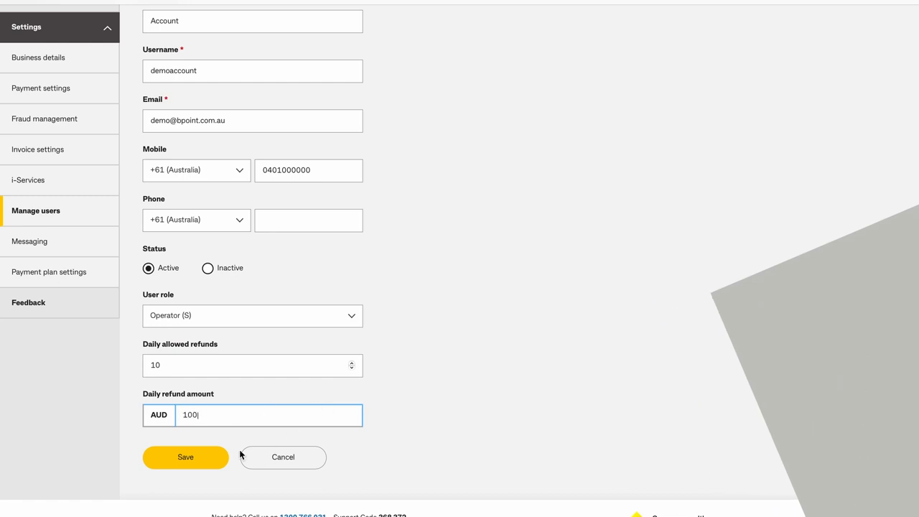
click(185, 457)
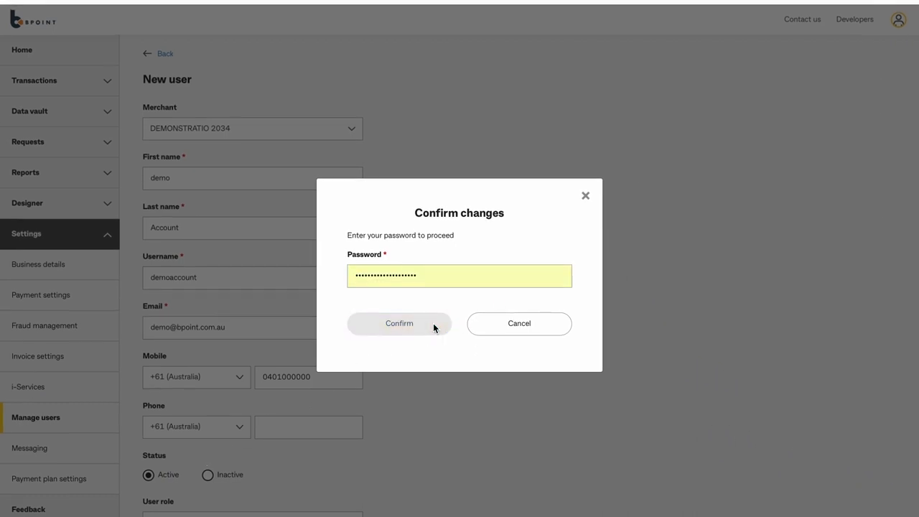
Confirm the changes with the password and acknowledge the user-added message
click(399, 323)
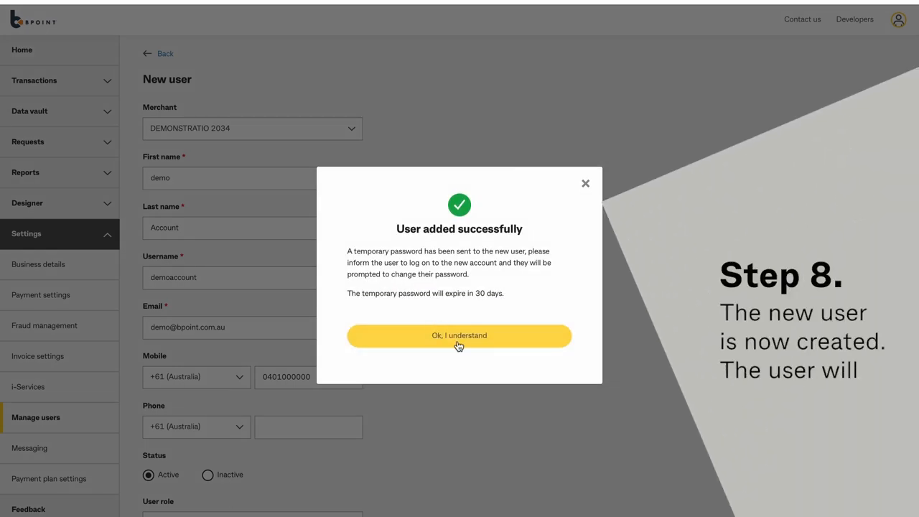
click(459, 335)
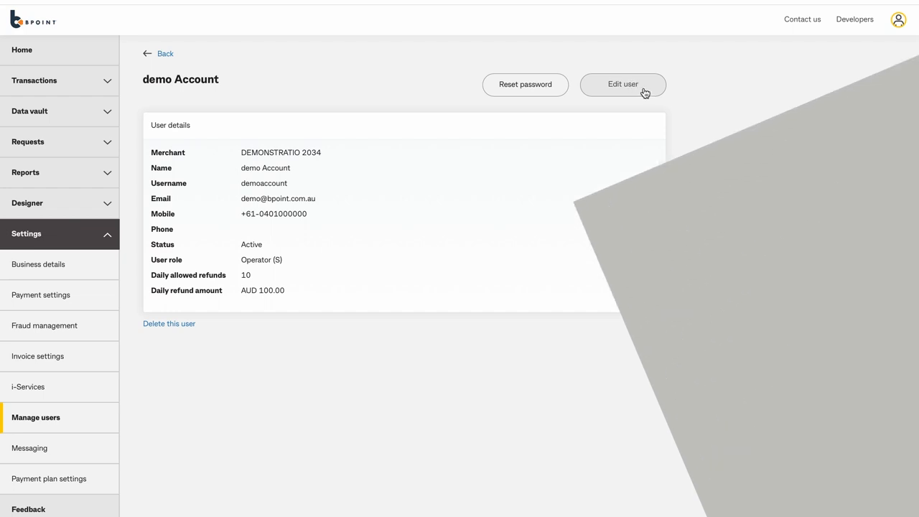
Edit demo Account to Operator (M), 12 refunds and AUD 200.00, then save and confirm
click(623, 84)
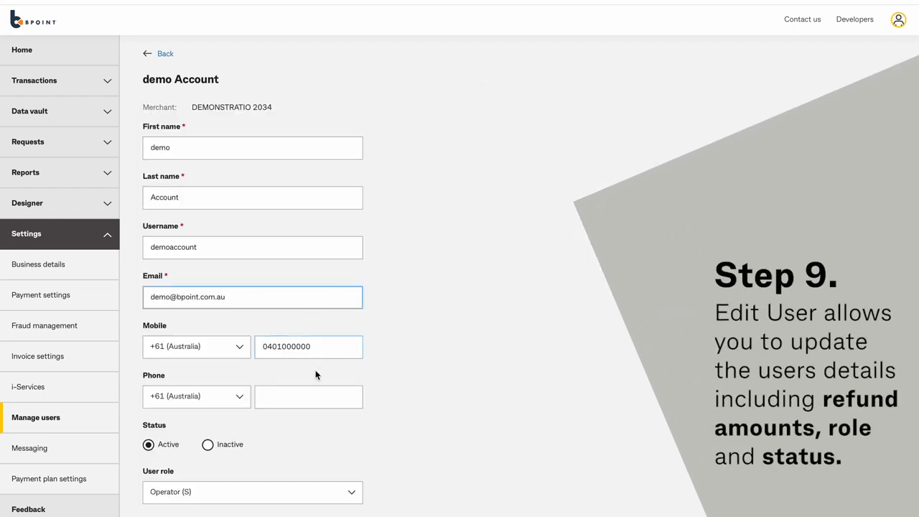
scroll(down, 3)
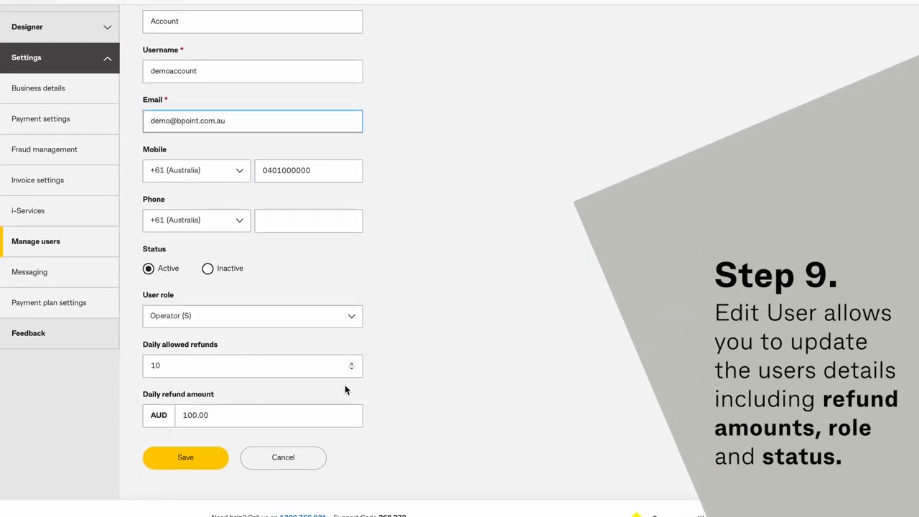
text(200)
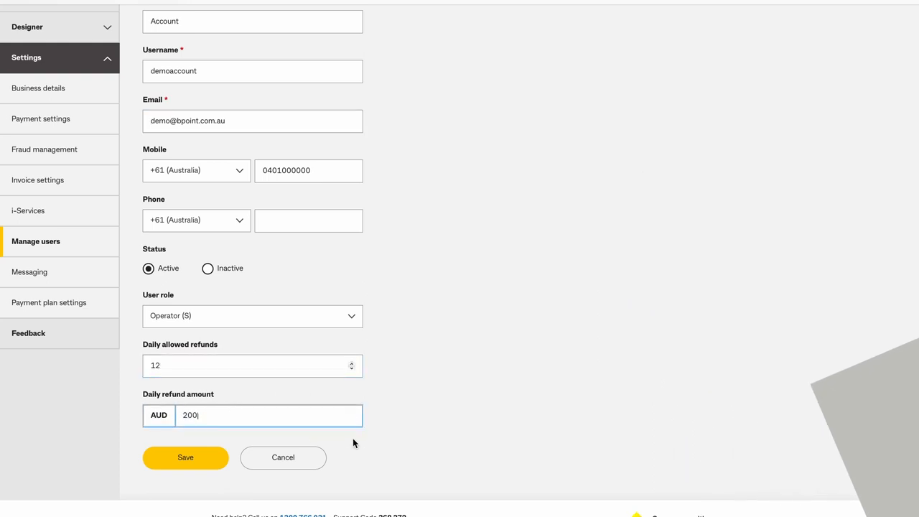
click(252, 315)
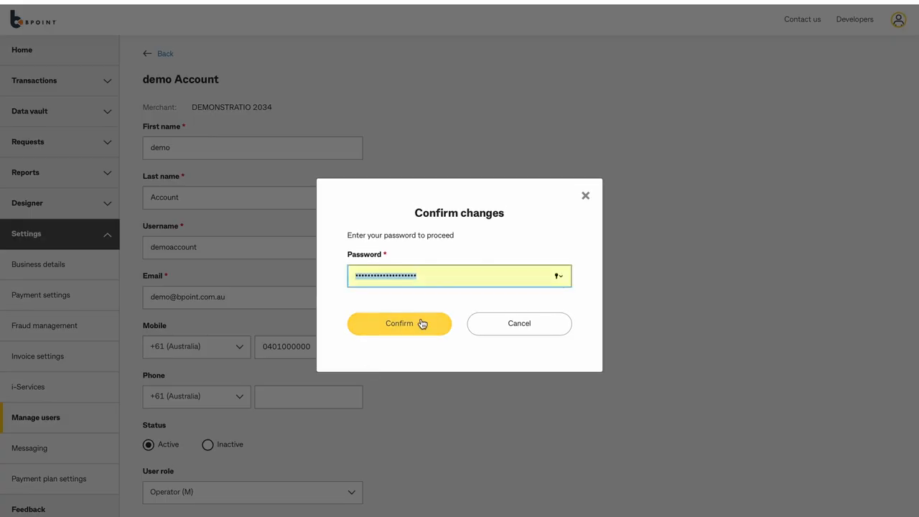
click(399, 323)
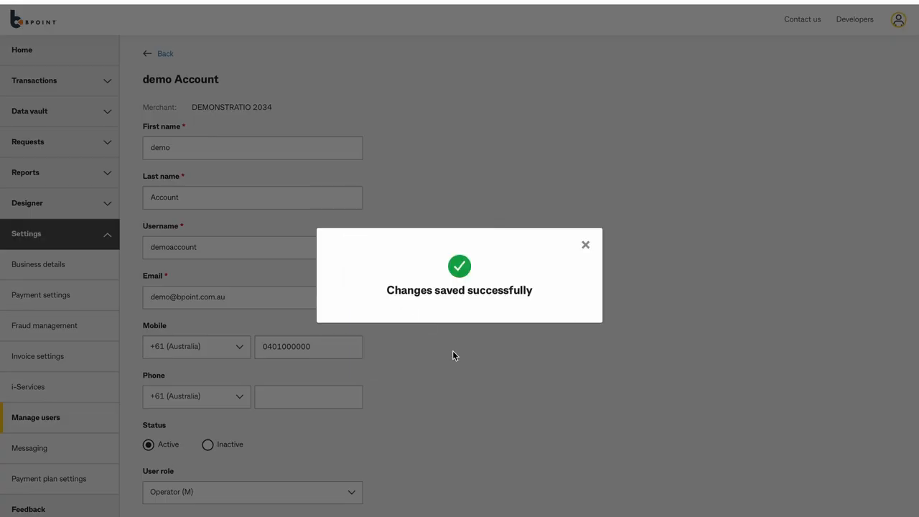
click(585, 244)
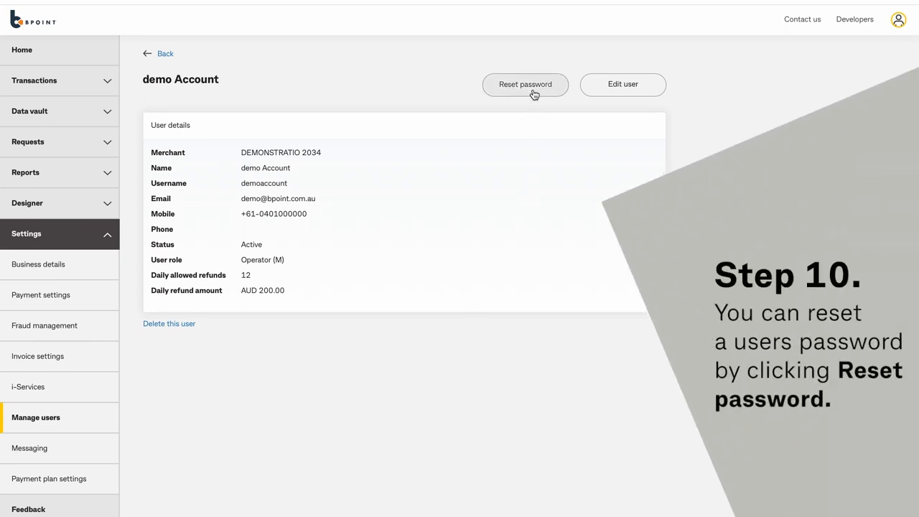
Reset demo Account's password, confirm it, and close the success message
click(525, 84)
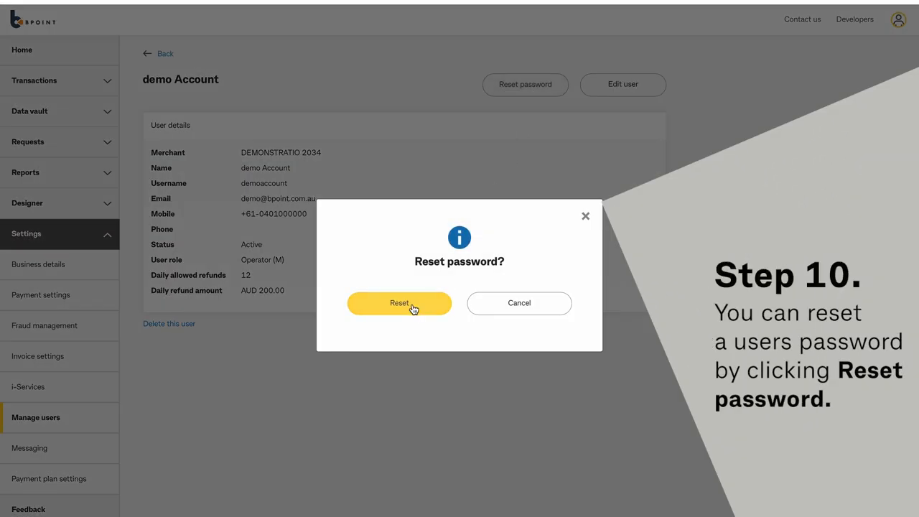
click(399, 302)
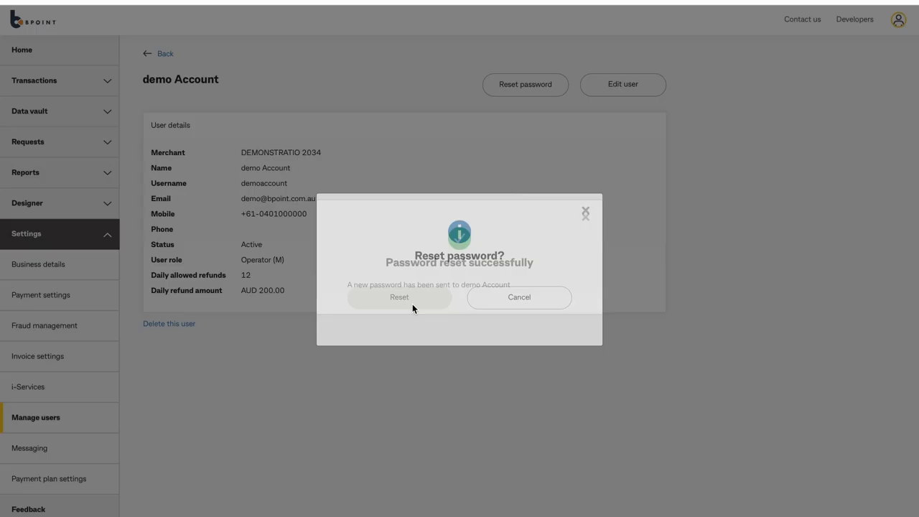
click(399, 298)
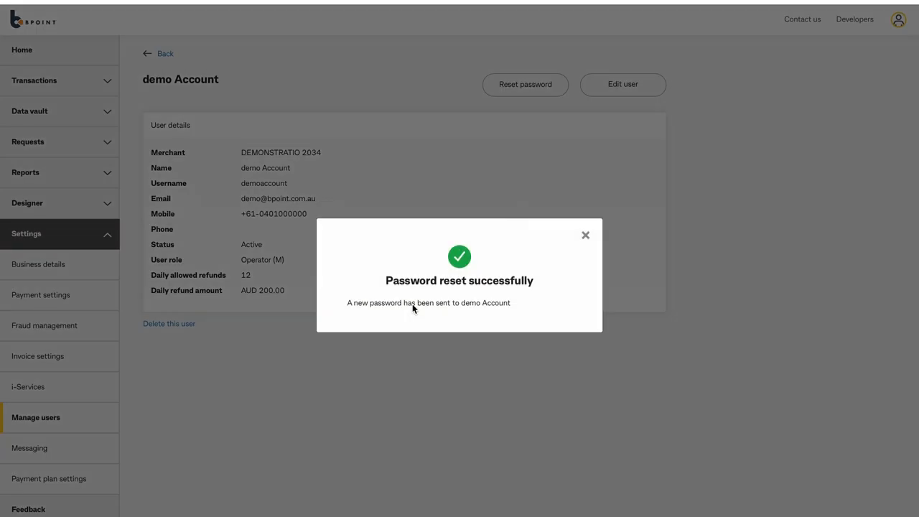
click(585, 235)
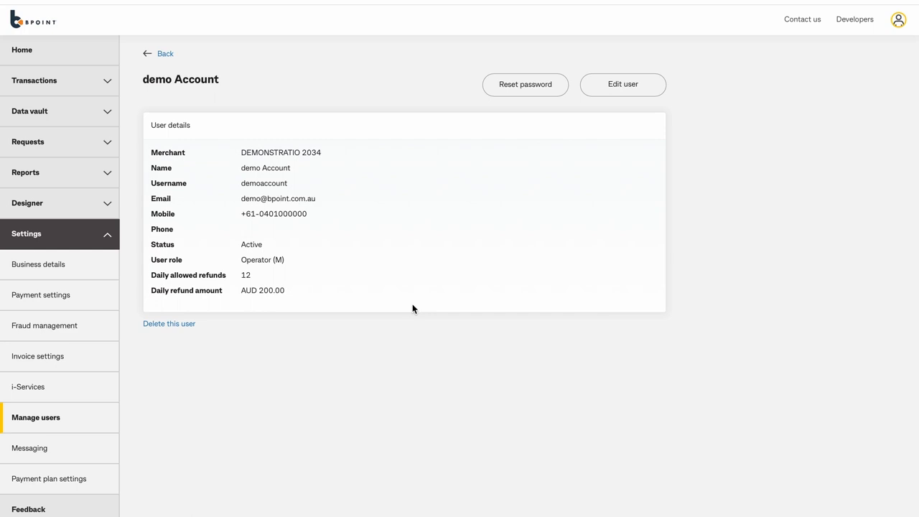